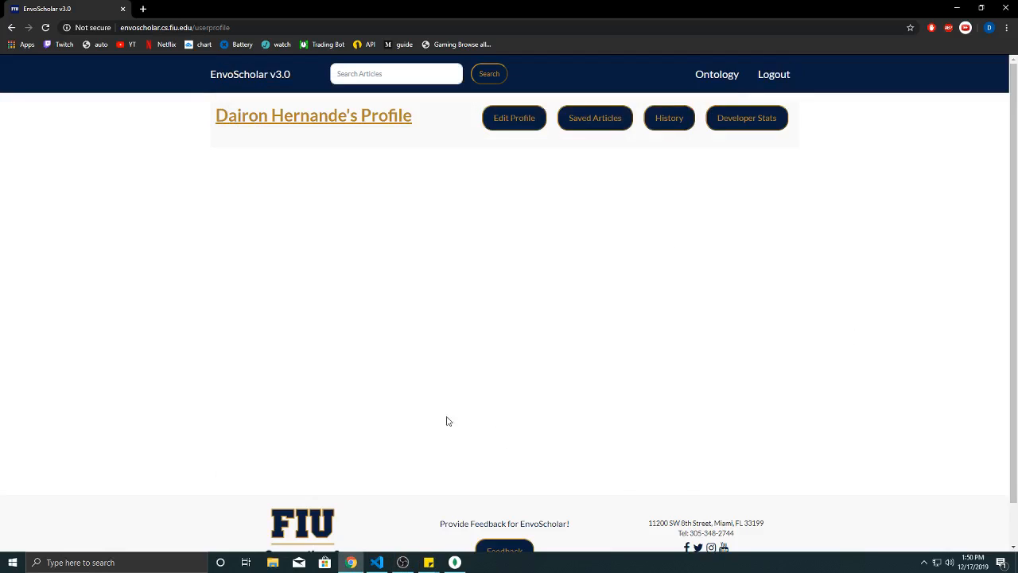
mouse_move(703, 446)
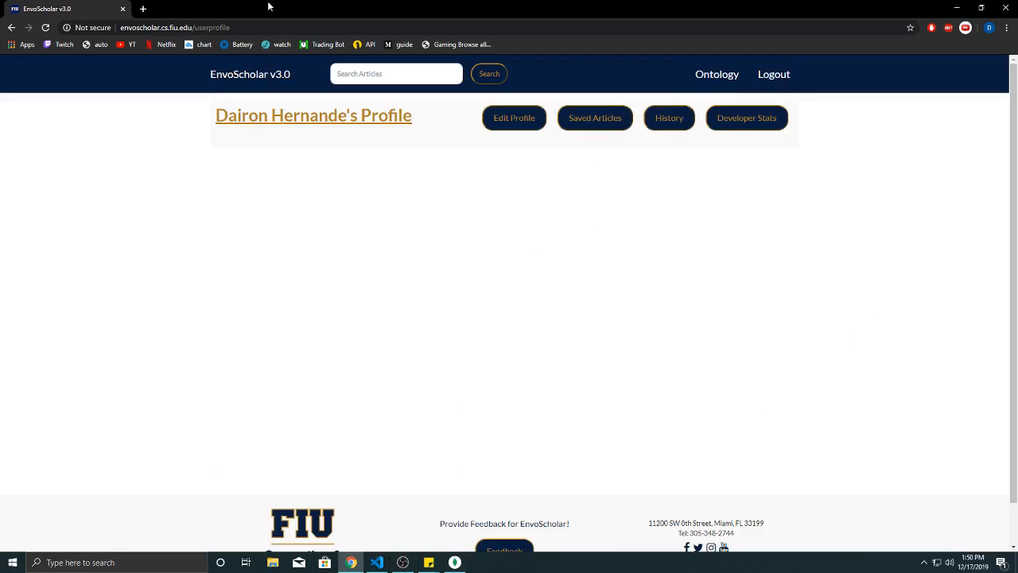
mouse_move(614, 100)
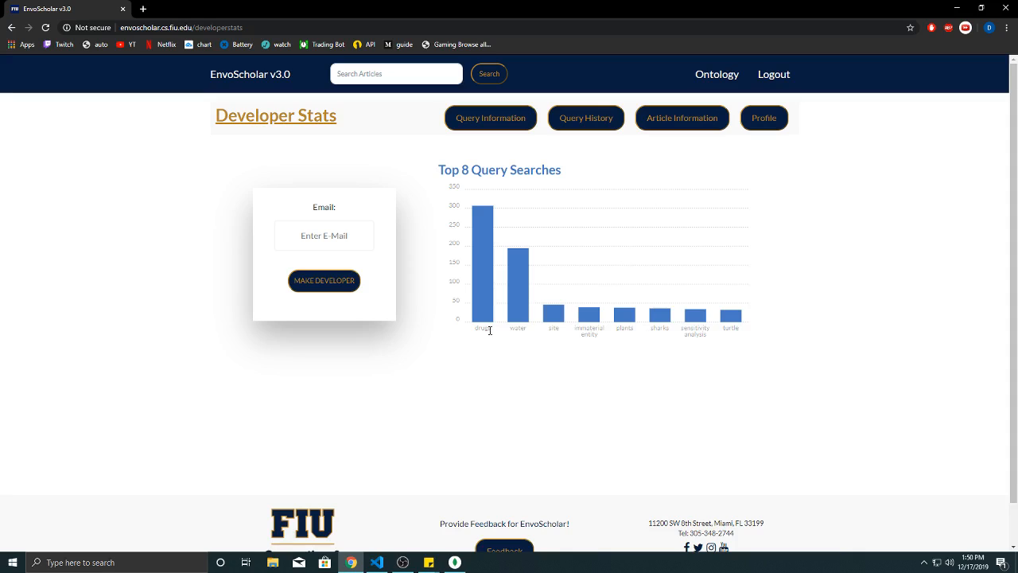
mouse_move(447, 187)
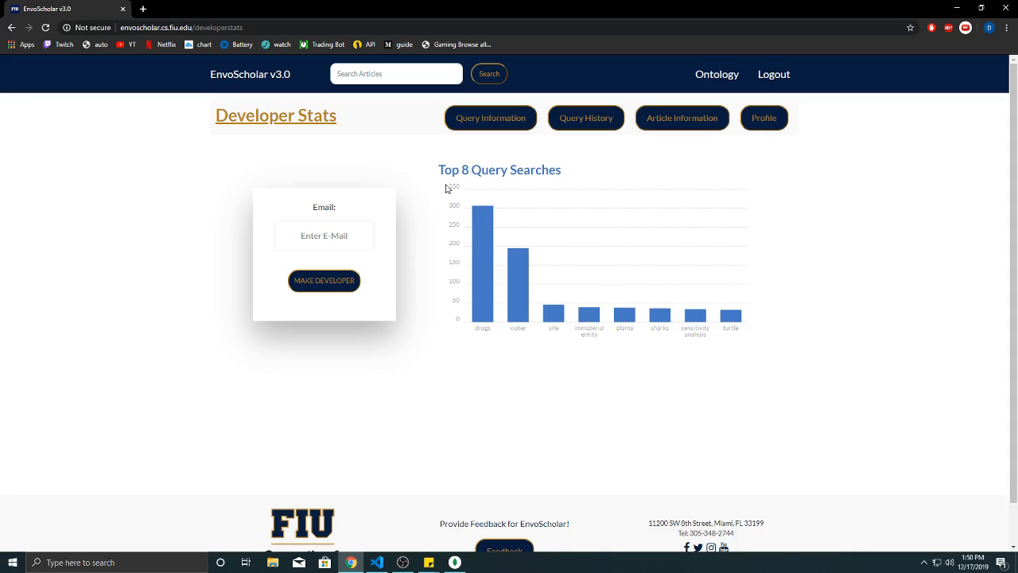
mouse_move(544, 294)
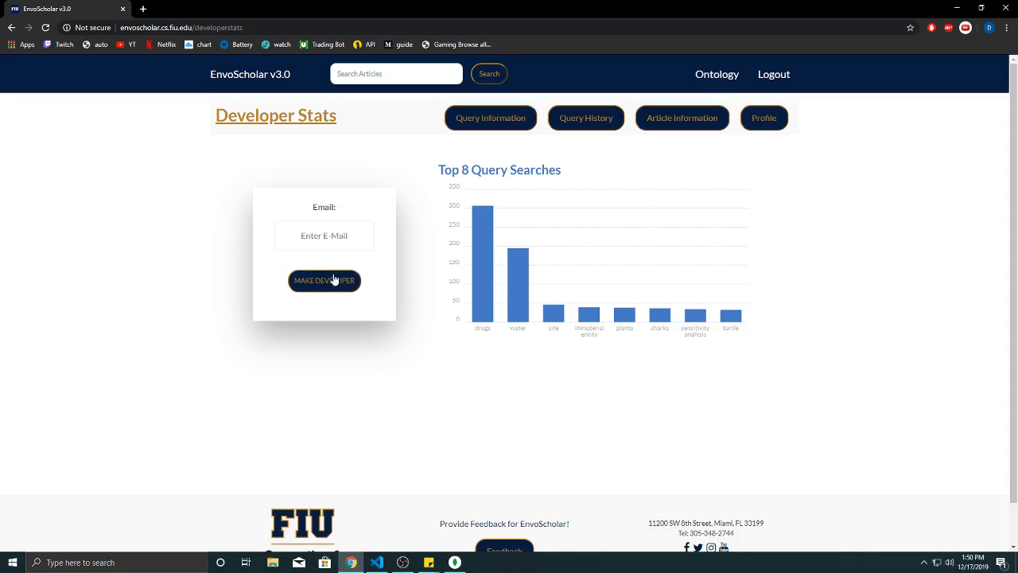
mouse_move(533, 248)
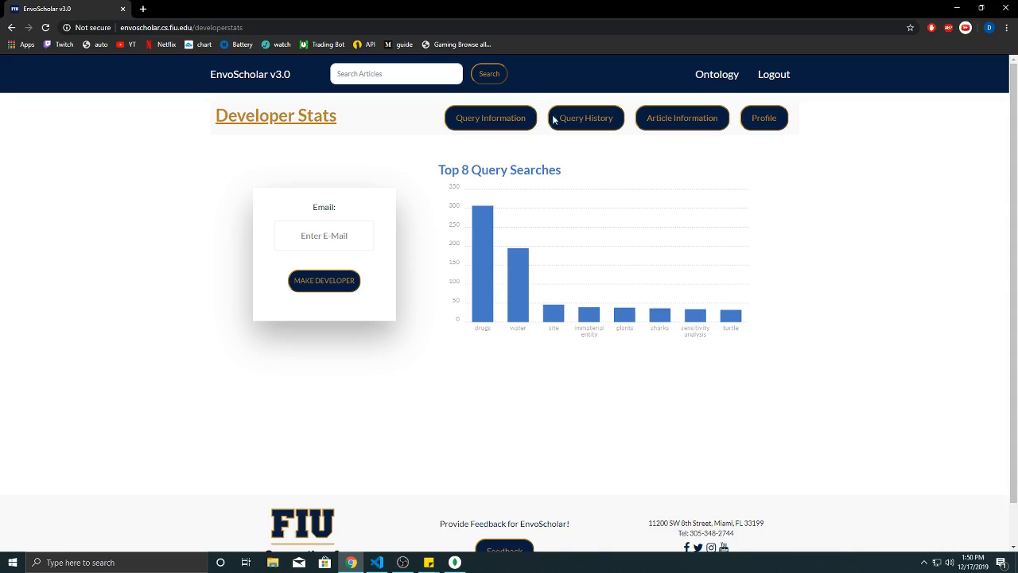
mouse_move(534, 146)
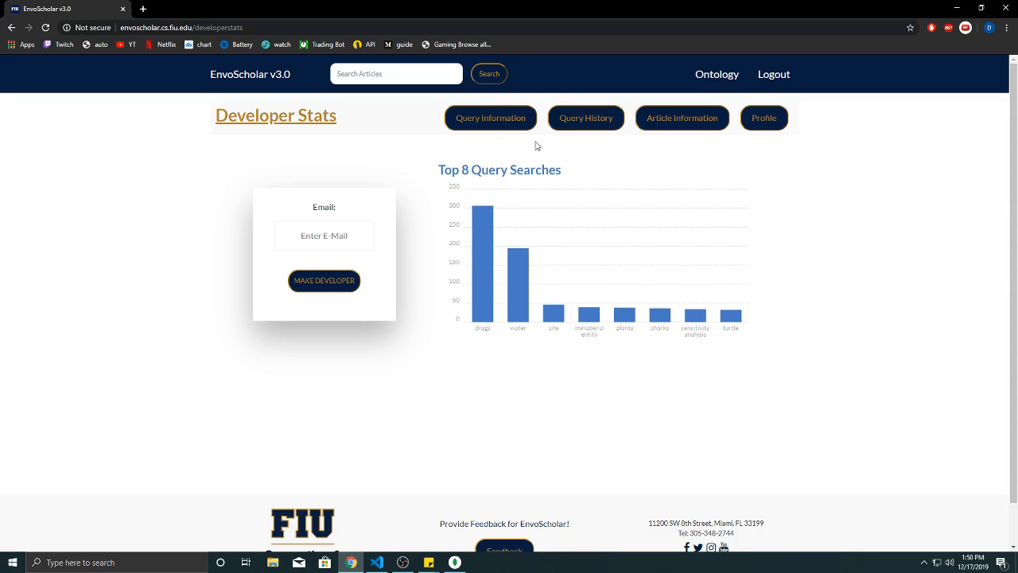
click(490, 118)
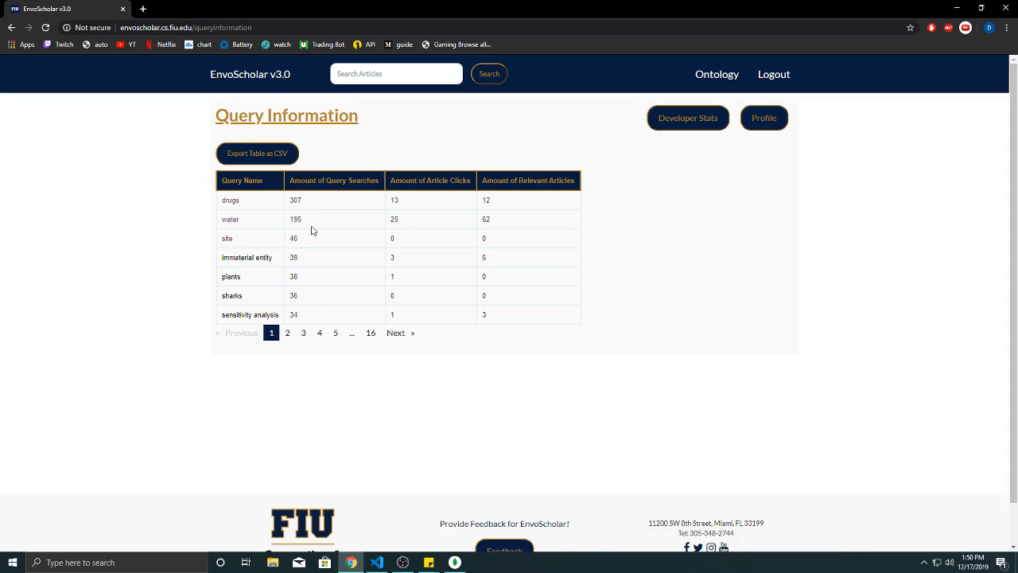
mouse_move(453, 257)
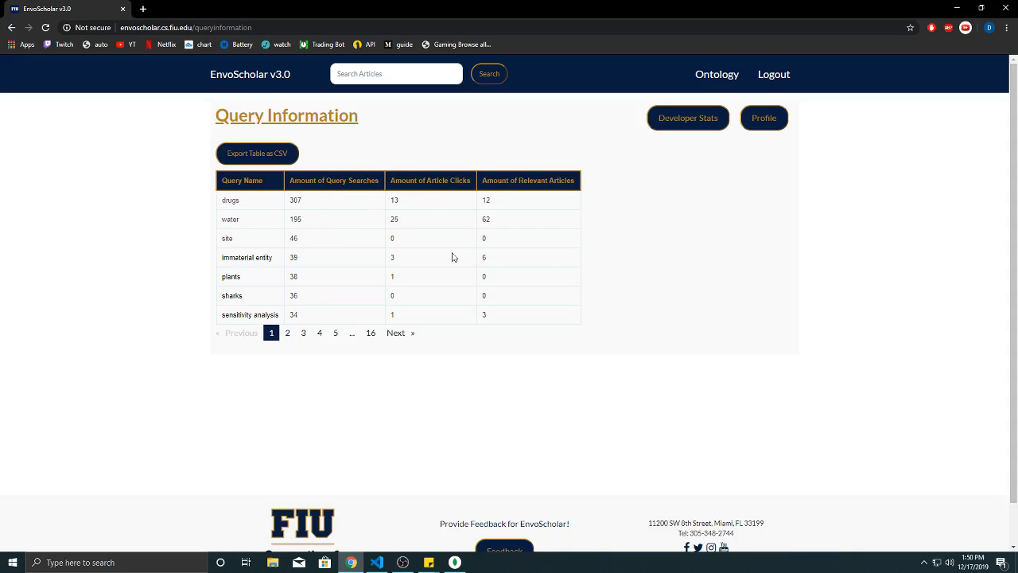
mouse_move(515, 159)
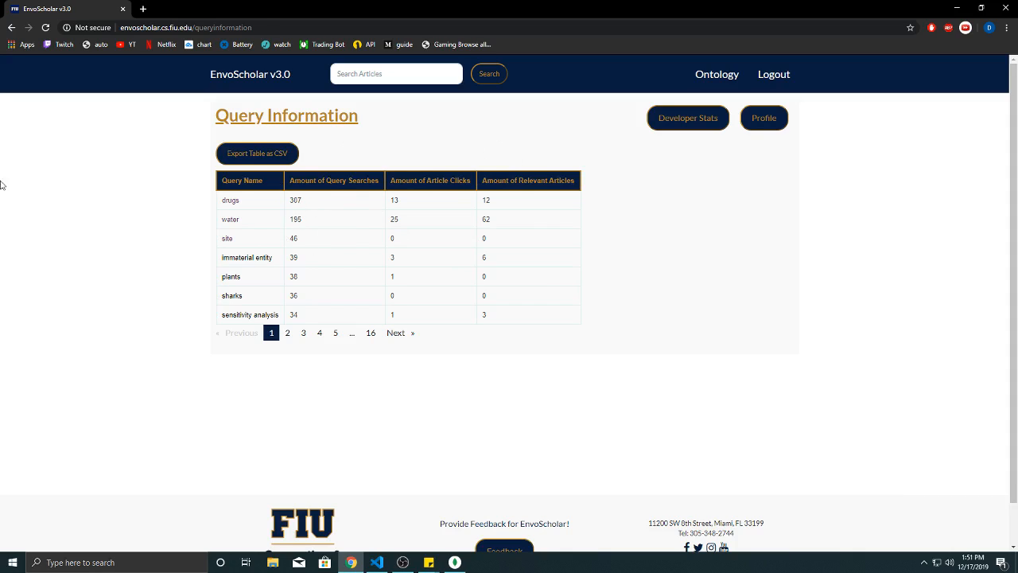
mouse_move(406, 197)
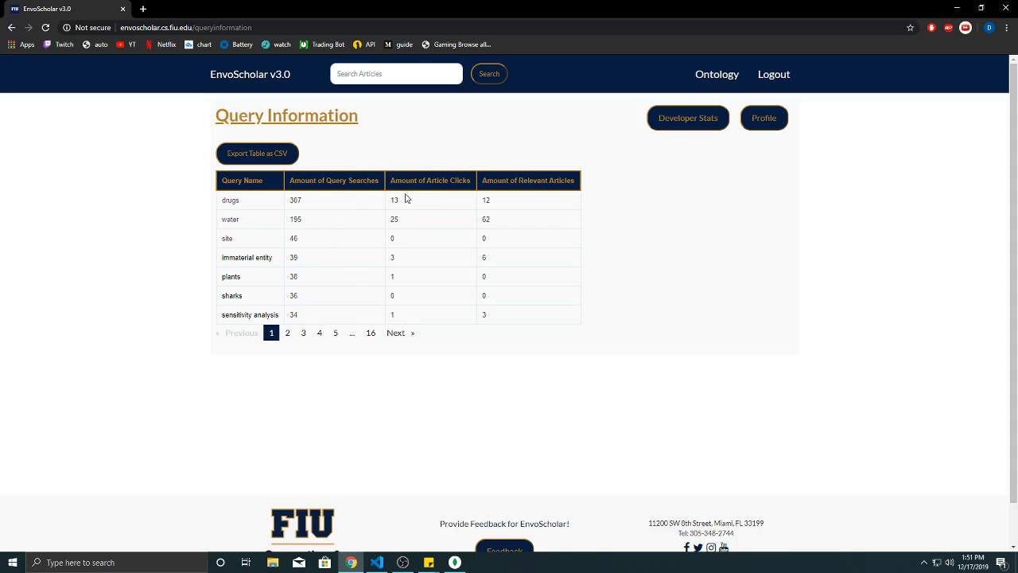
click(687, 118)
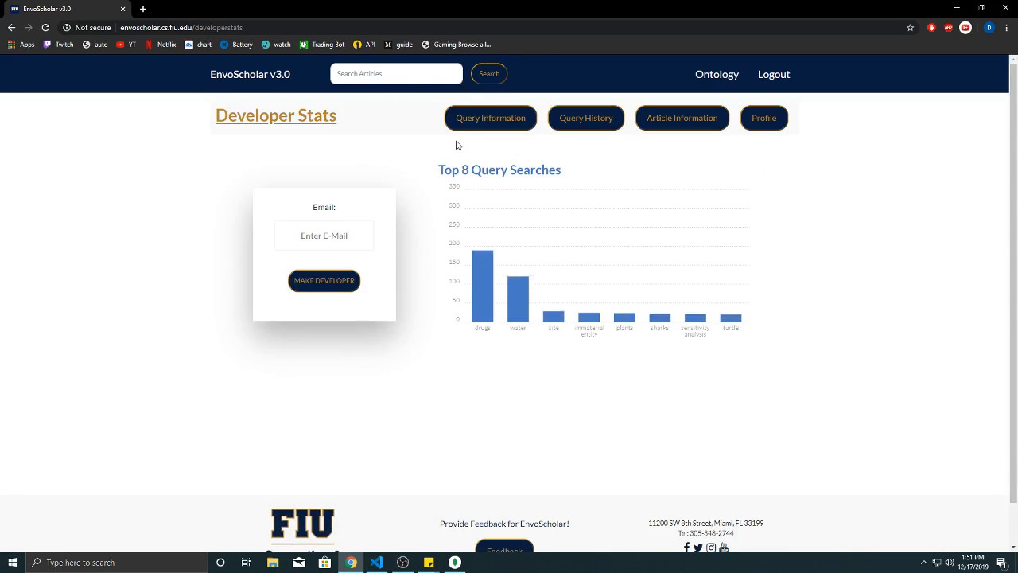
Show the Query History table and page forward to its second page of past searches.
click(585, 117)
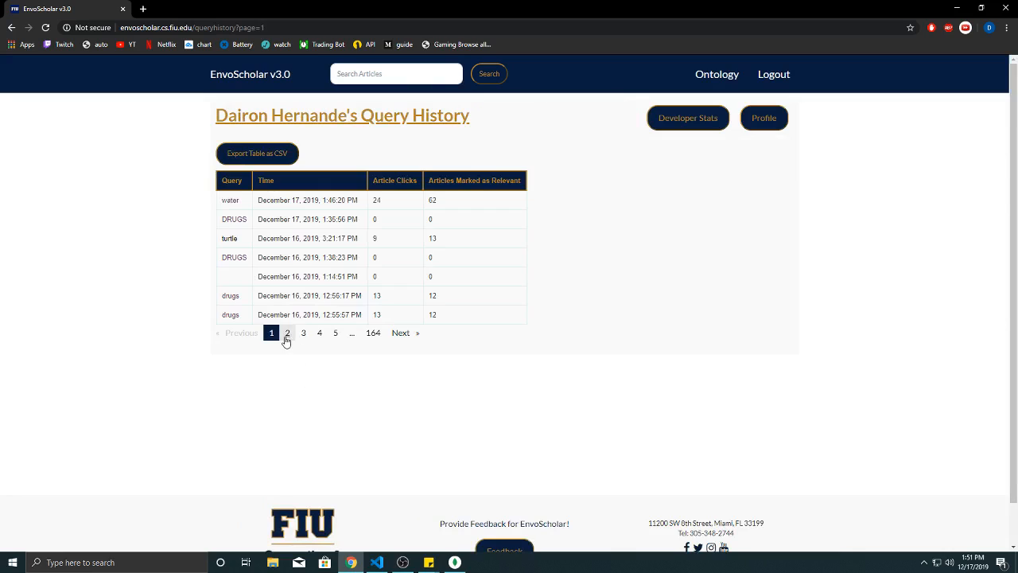
click(287, 332)
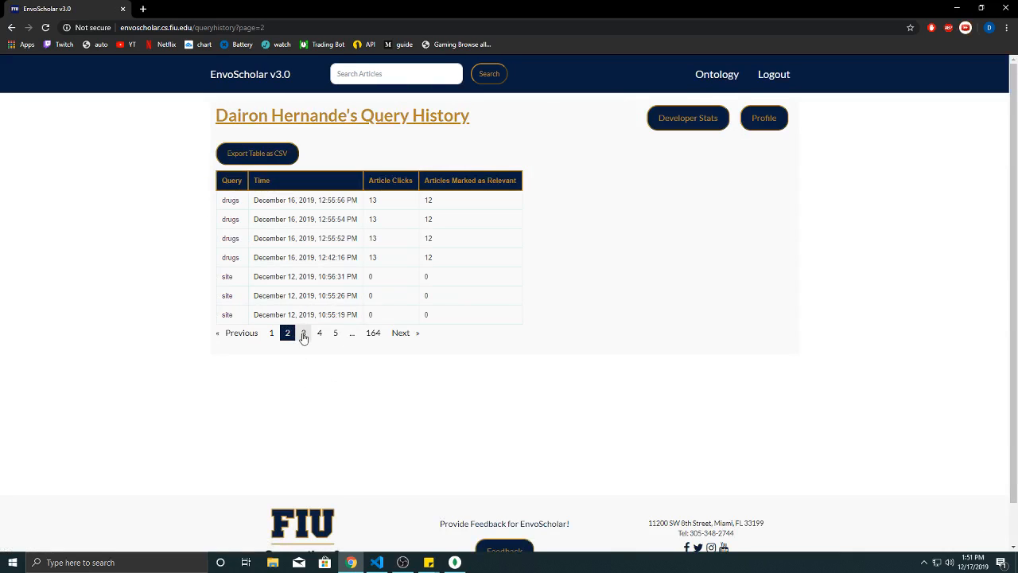
mouse_move(382, 201)
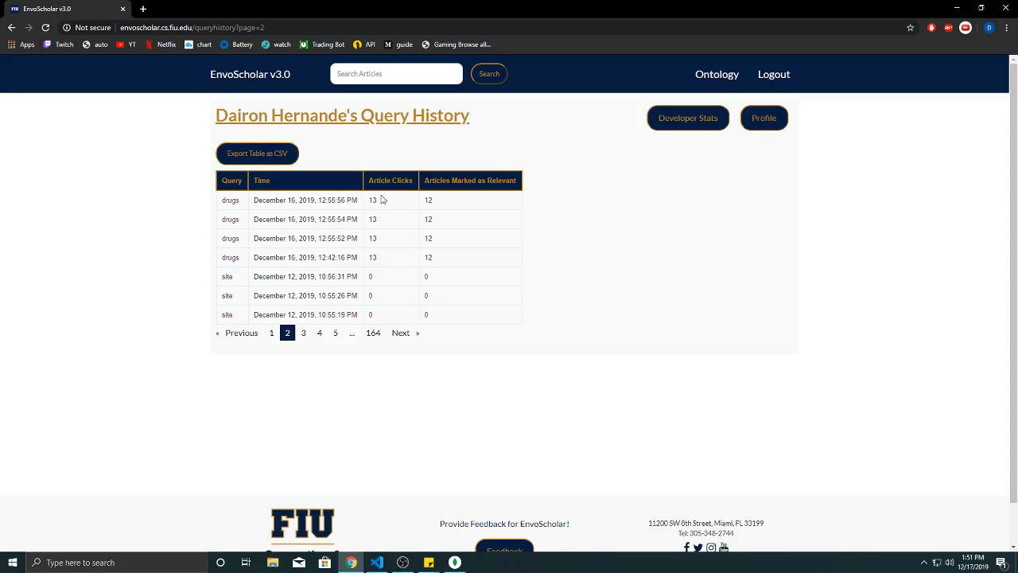
mouse_move(339, 363)
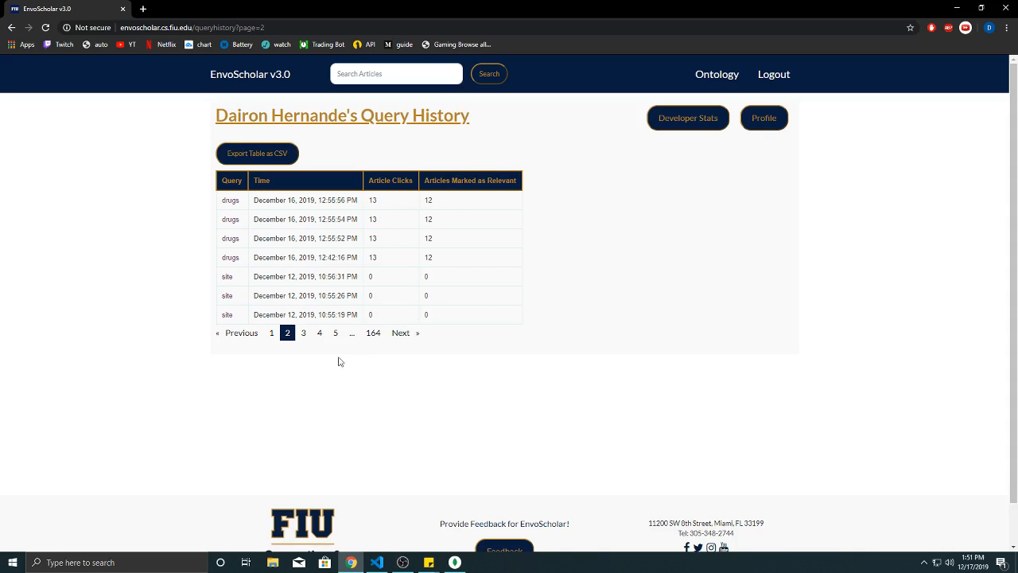
View the Article Information table, then go back to the Developer Stats top-8 query searches chart.
click(229, 200)
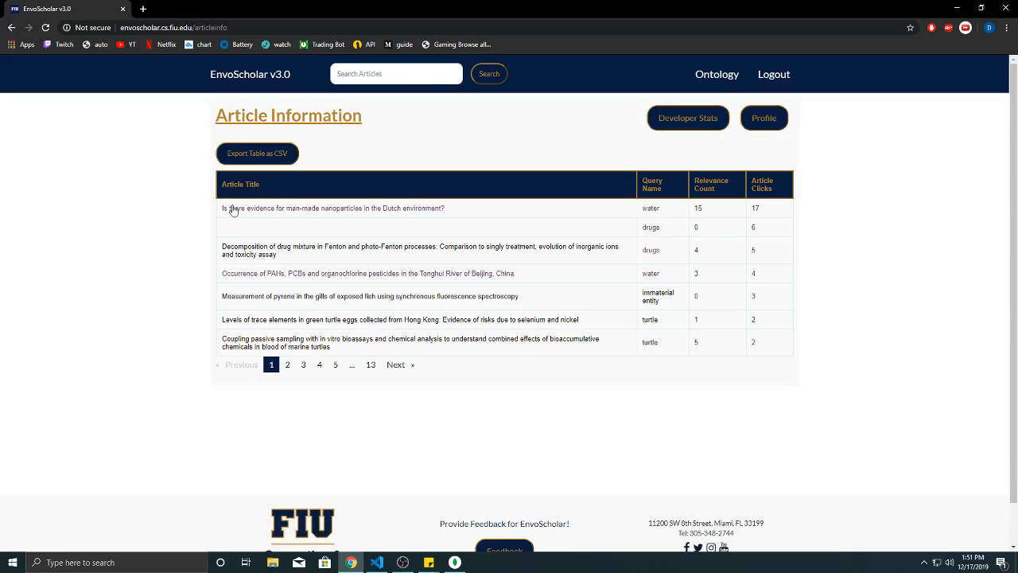
mouse_move(549, 173)
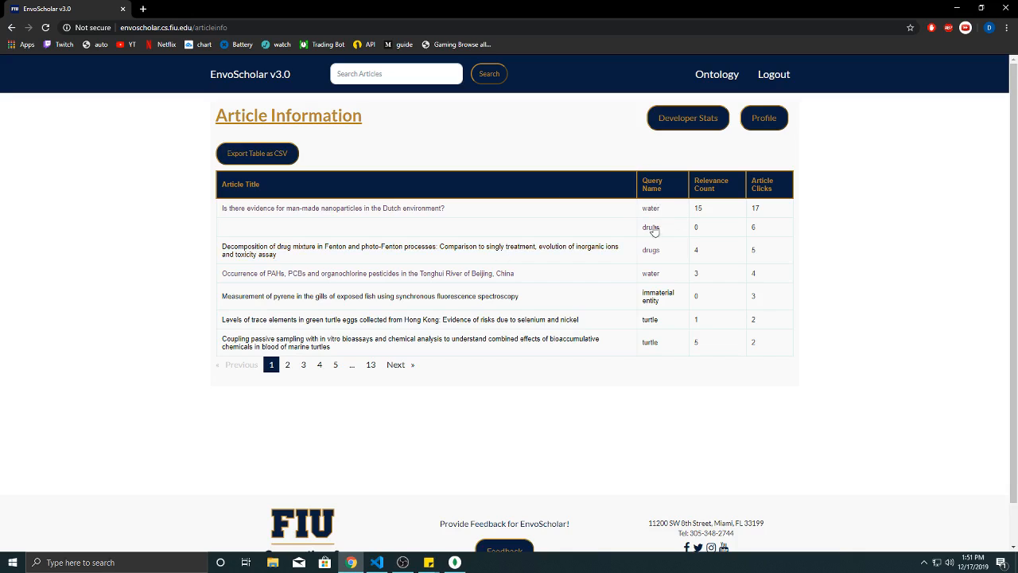
mouse_move(696, 191)
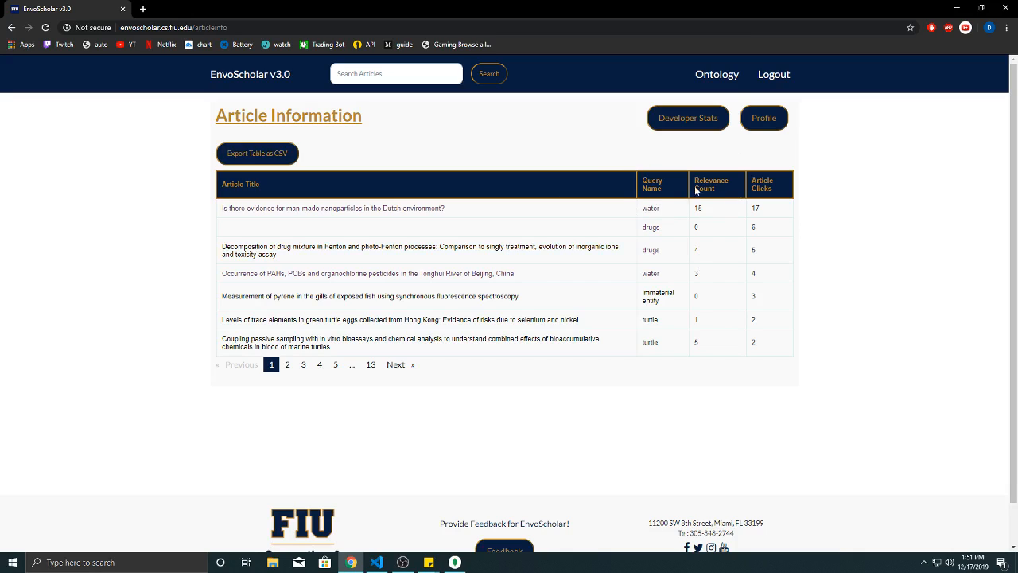
mouse_move(741, 183)
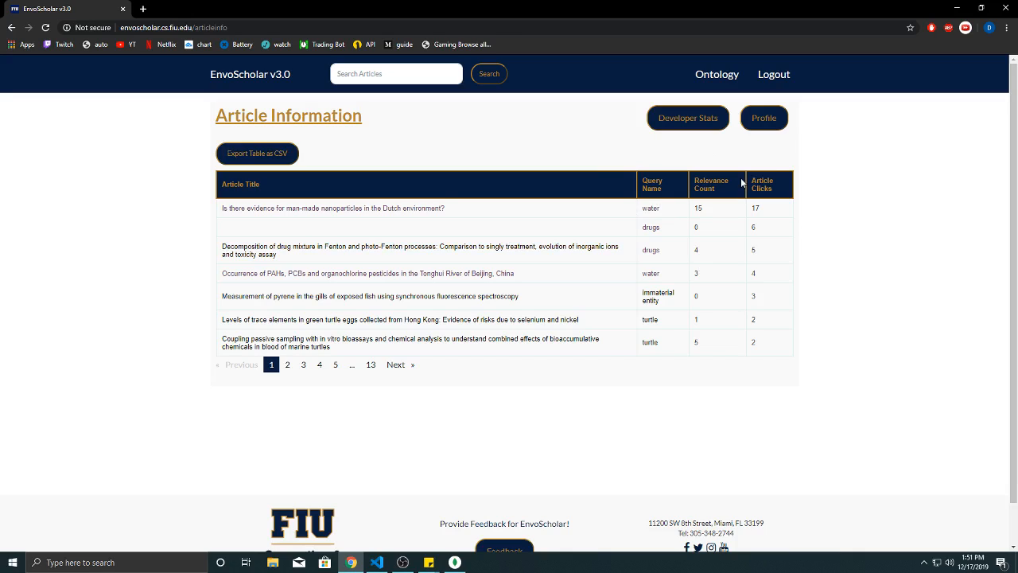
mouse_move(319, 274)
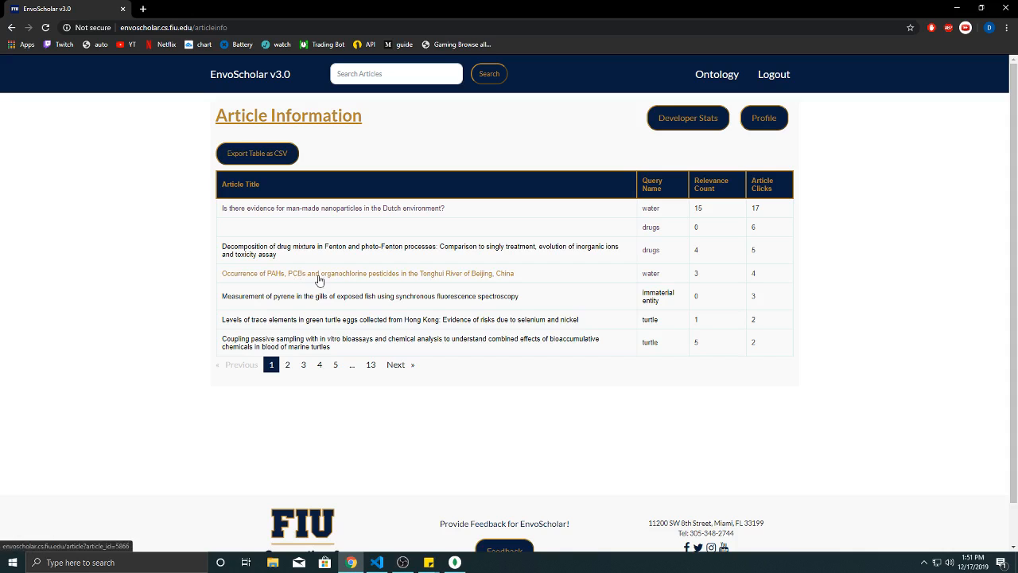
mouse_move(401, 283)
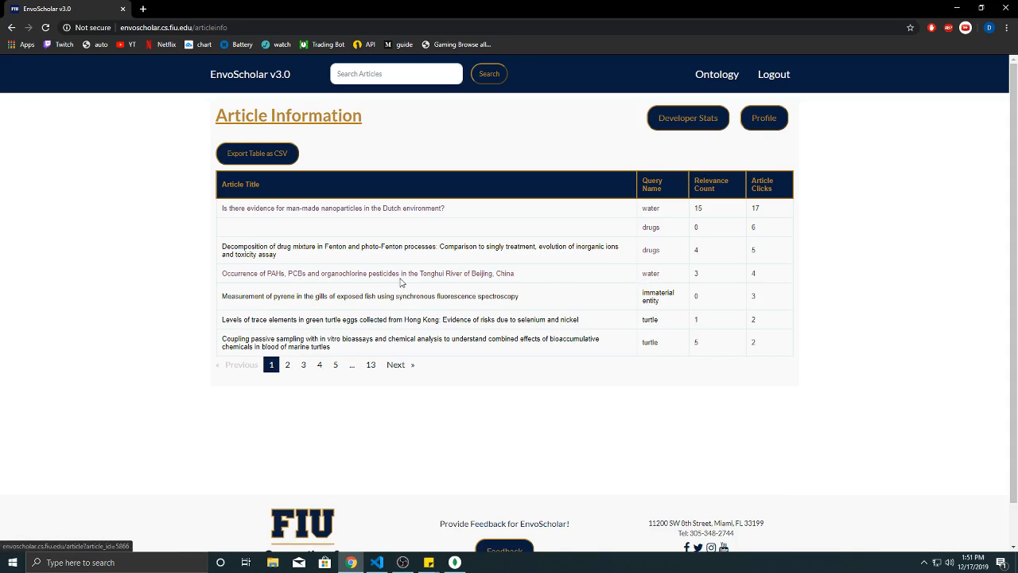
mouse_move(707, 273)
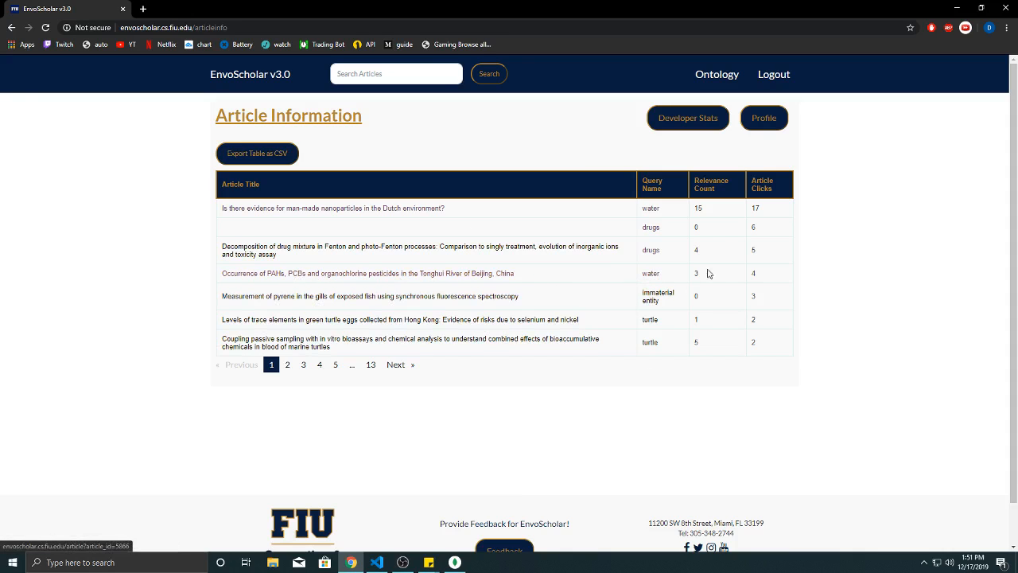
mouse_move(682, 117)
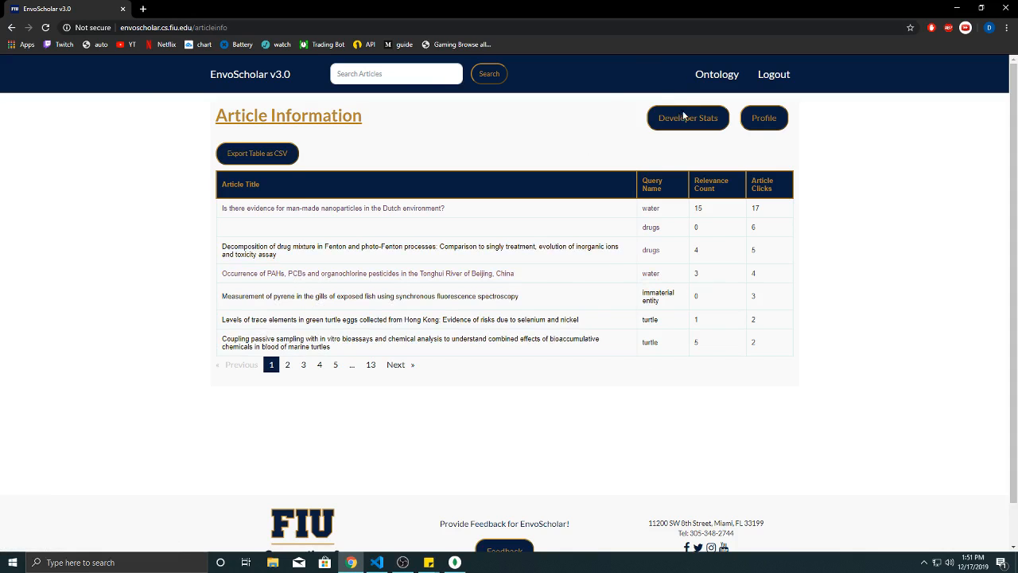
click(687, 117)
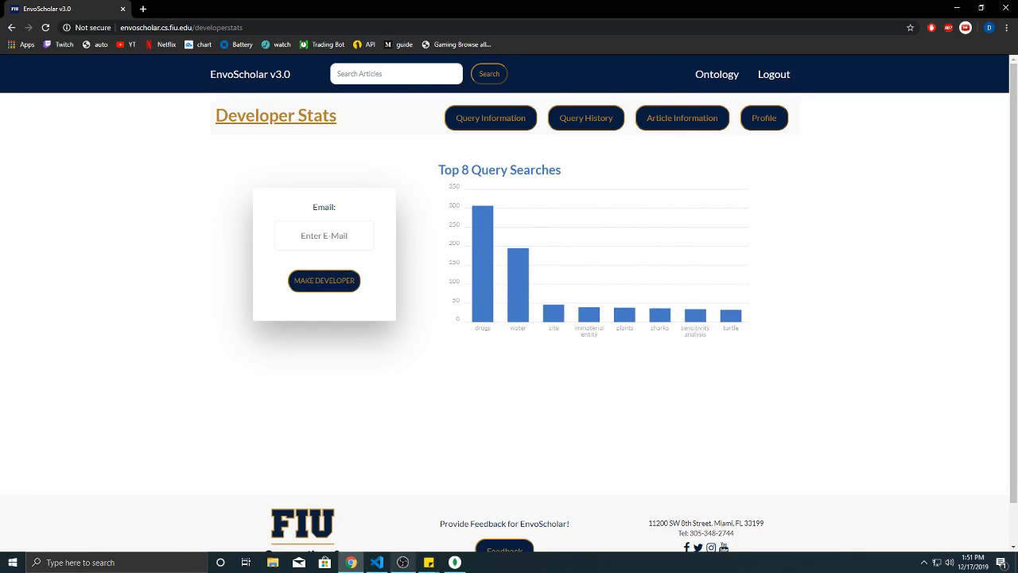
Highlight the '/queryhistory' route in developerstats.component.ts, checking the Developer Stats page in the browser.
click(375, 563)
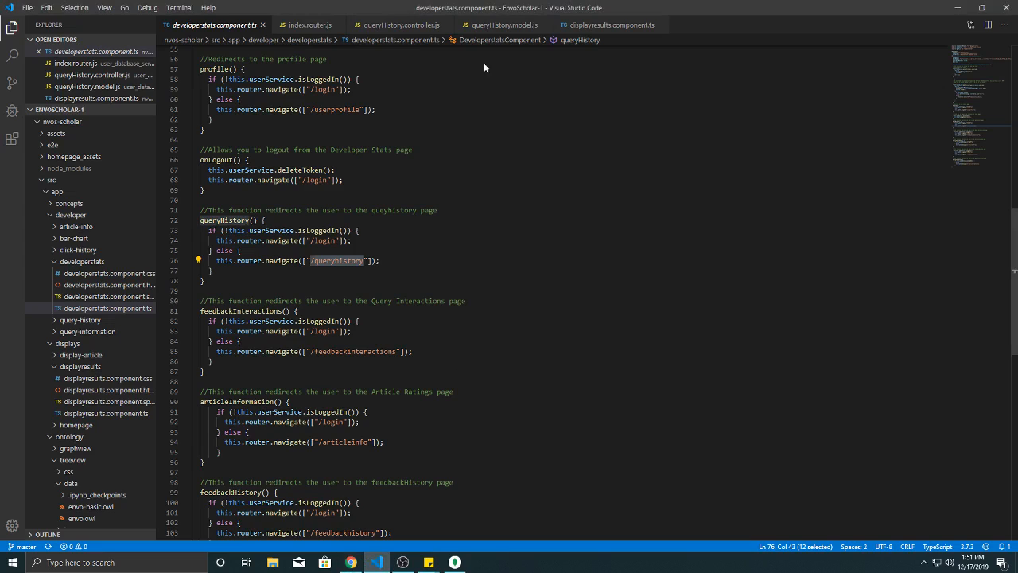
mouse_move(369, 563)
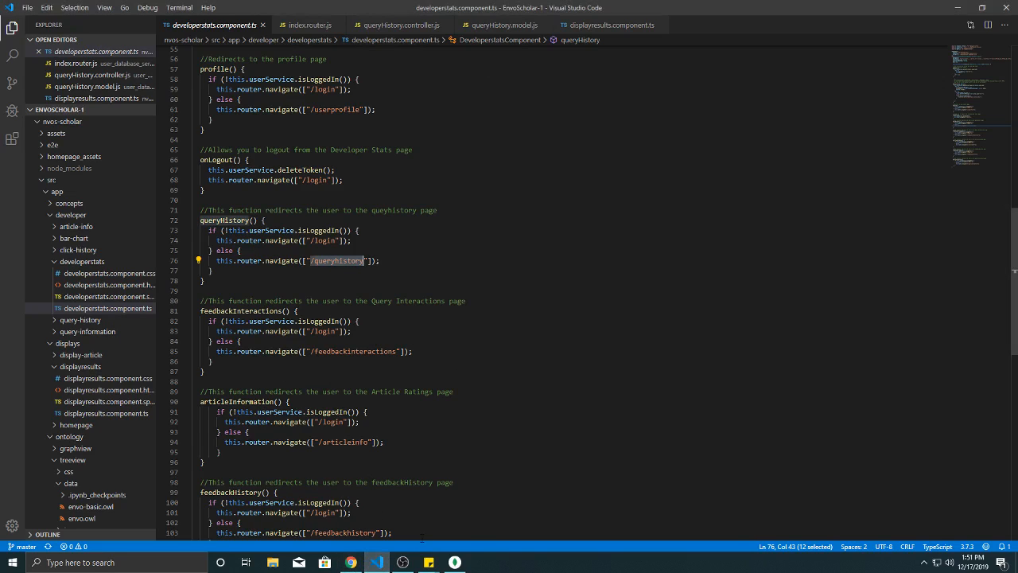
click(350, 563)
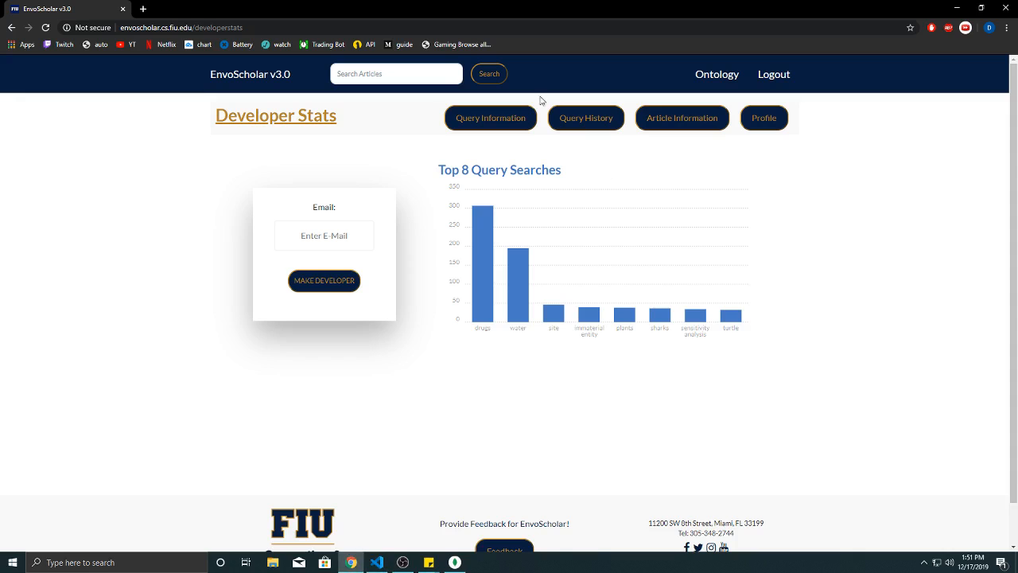
click(375, 563)
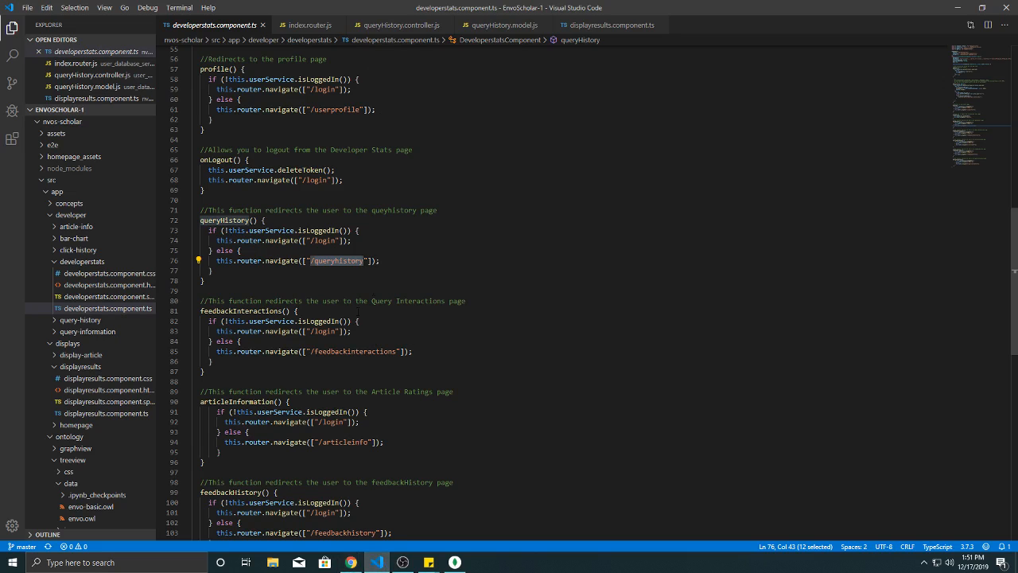
scroll(up, 3)
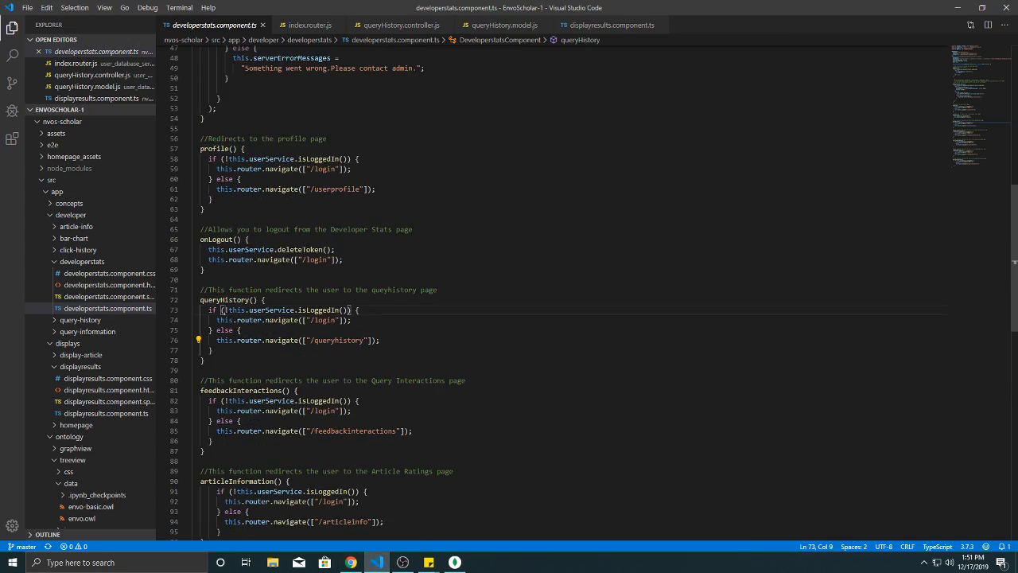
double_click(337, 340)
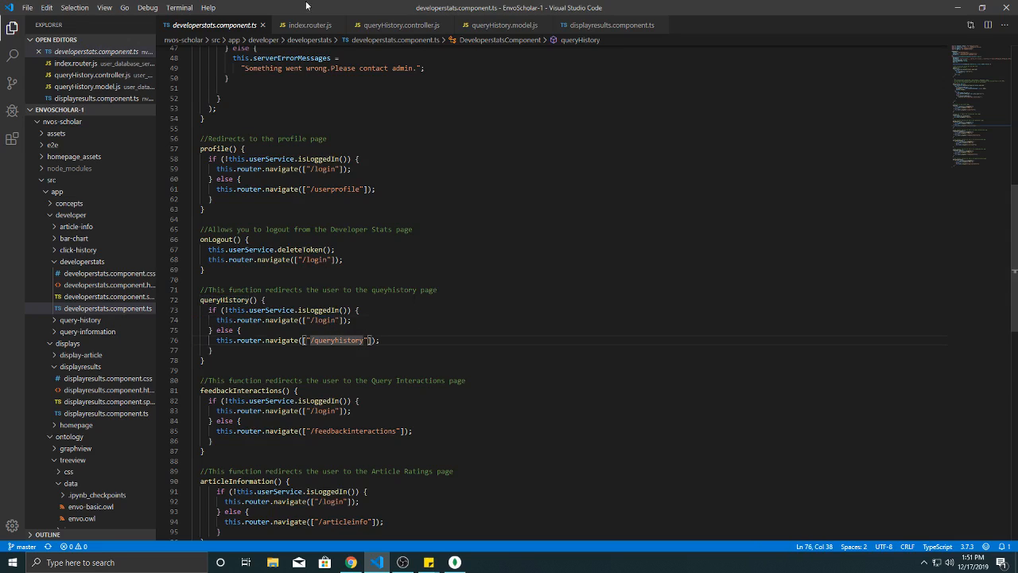
Bring up index.router.js listing the server's API endpoints.
click(308, 26)
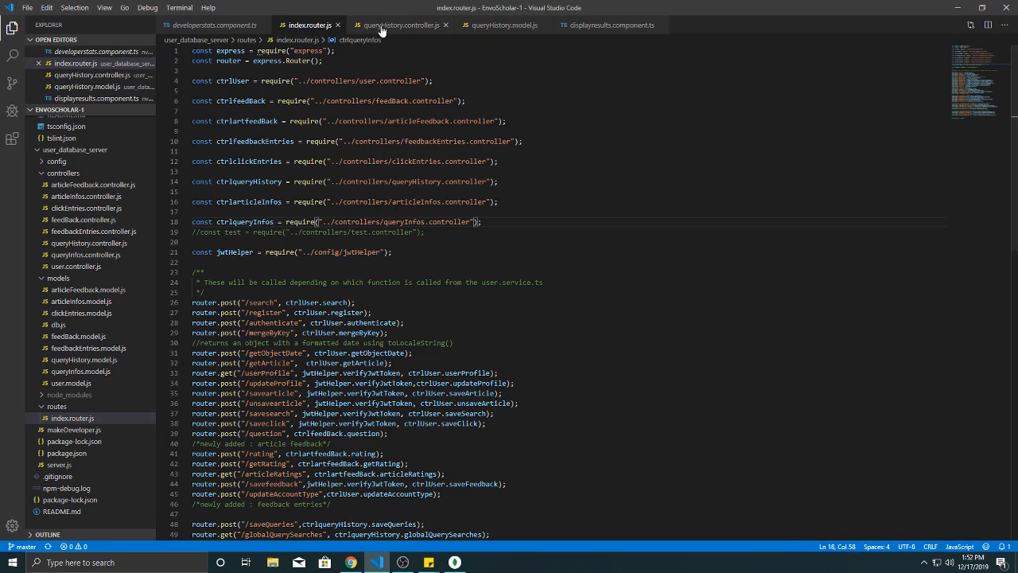
View queryHistory.controller.js's save and aggregate functions, then the displayresults component's search code.
click(400, 26)
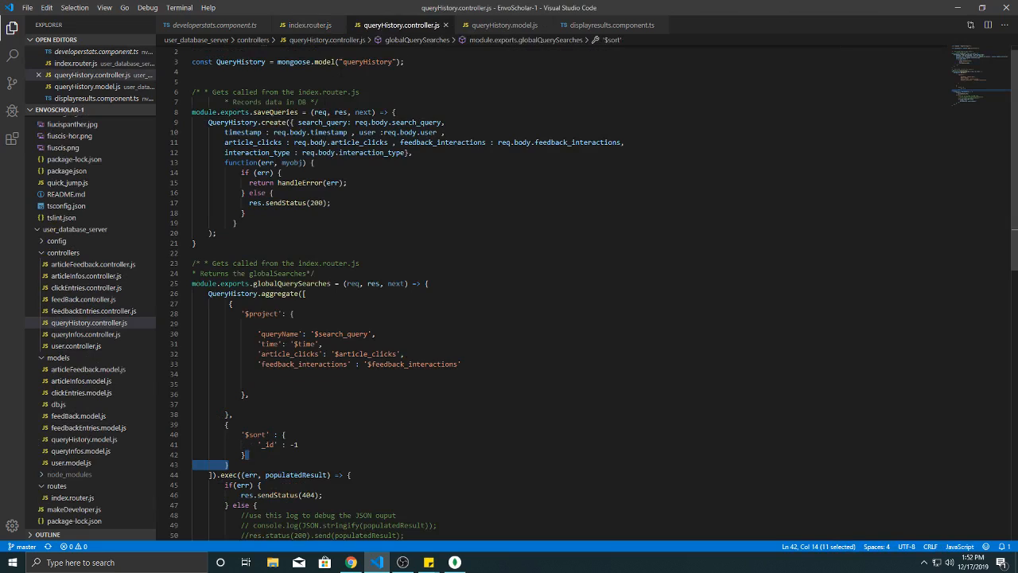
mouse_move(501, 25)
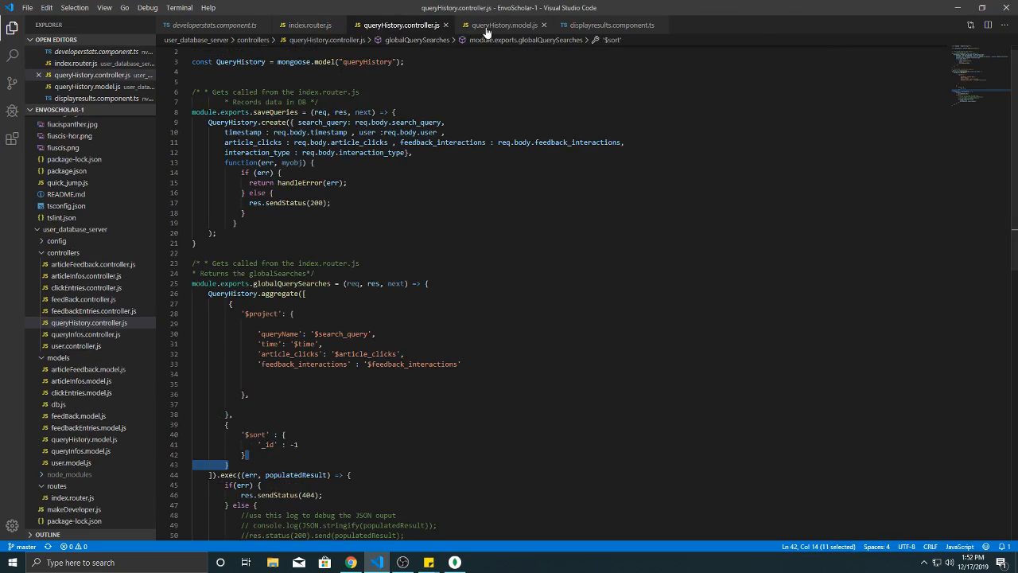
mouse_move(497, 40)
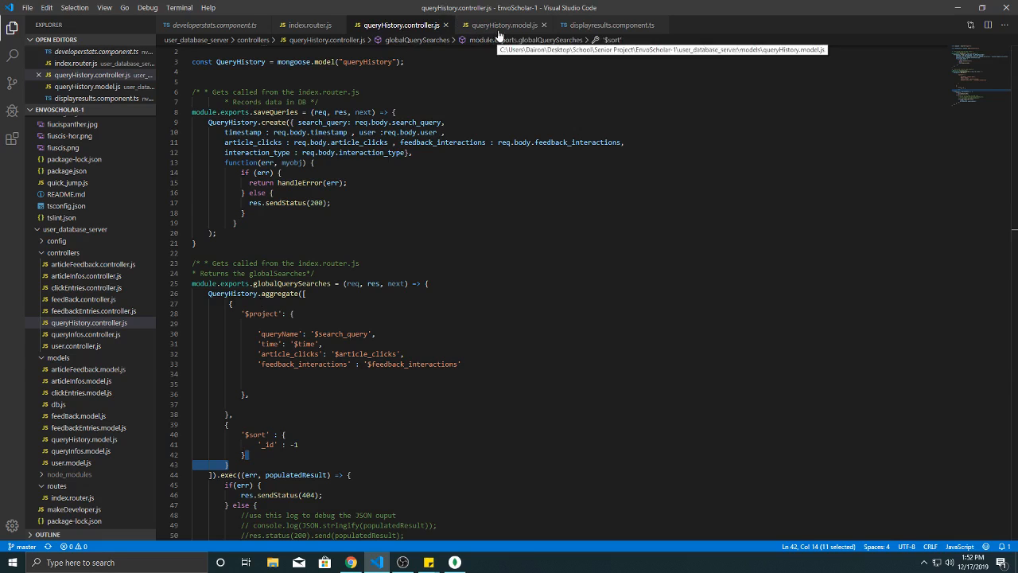
click(607, 25)
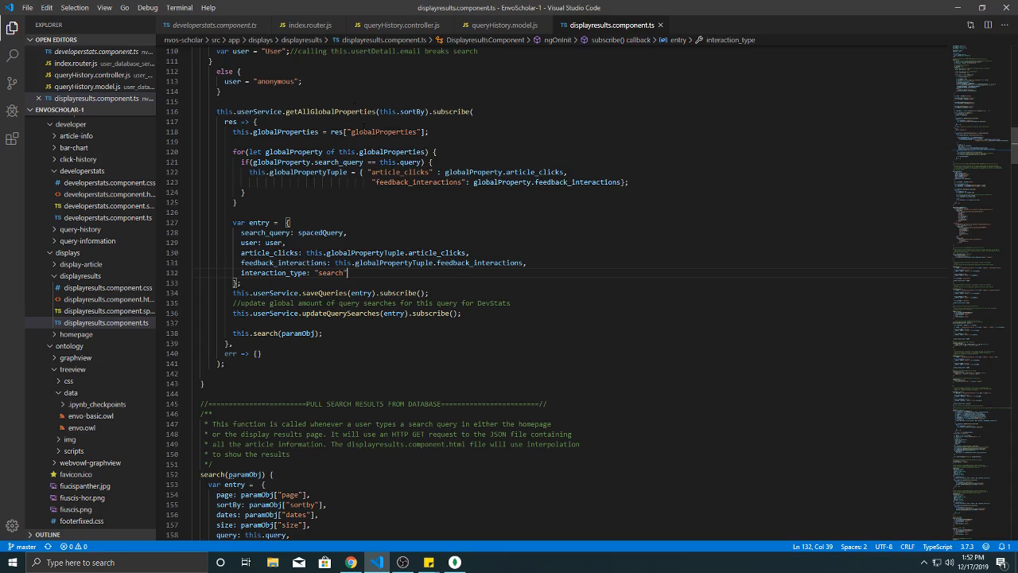
Trace the saveQueries call from displayresults through queryHistory.model.js back to the controller's globalQuerySearches aggregation.
click(398, 26)
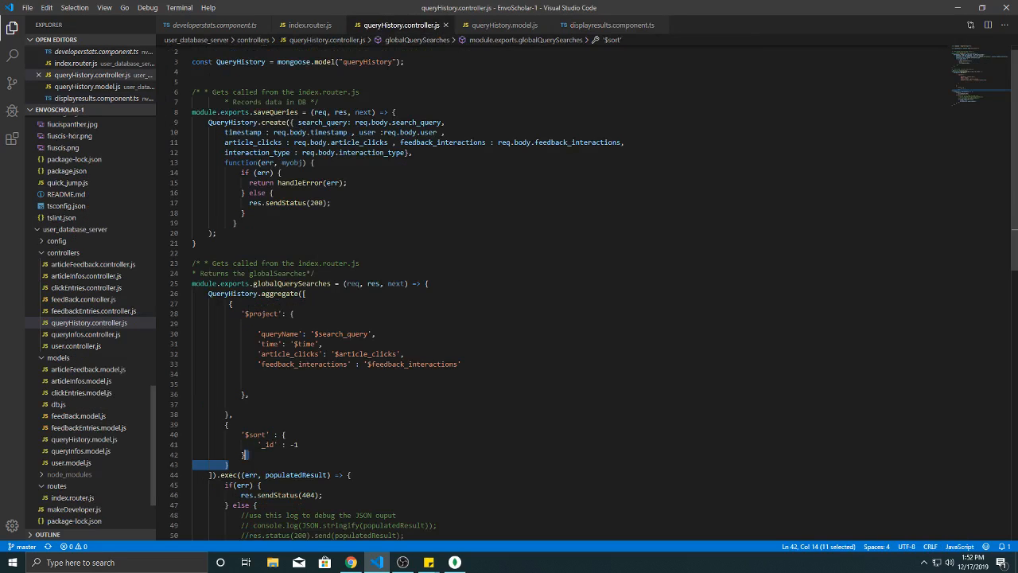
click(607, 26)
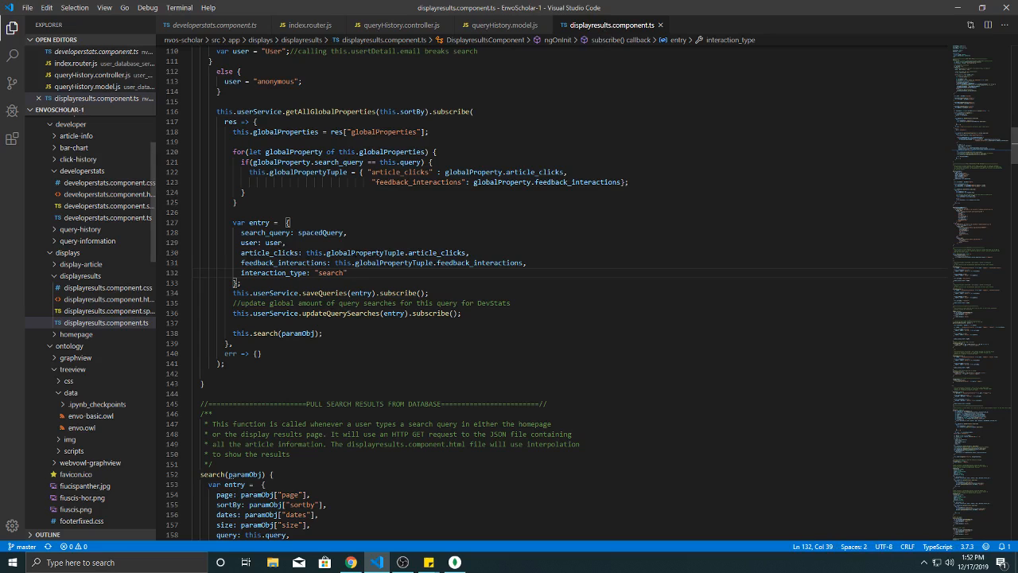
double_click(324, 293)
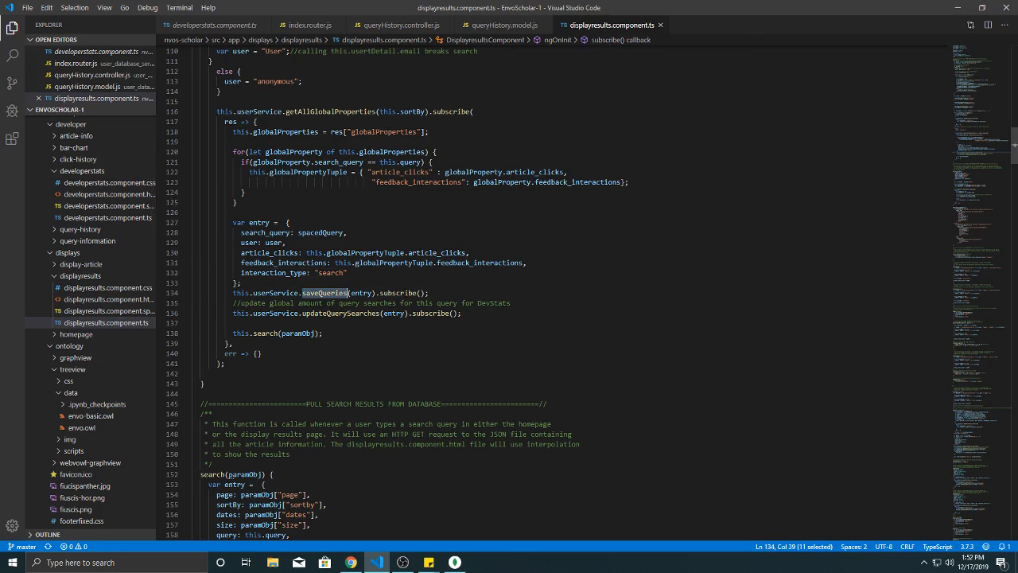
click(505, 26)
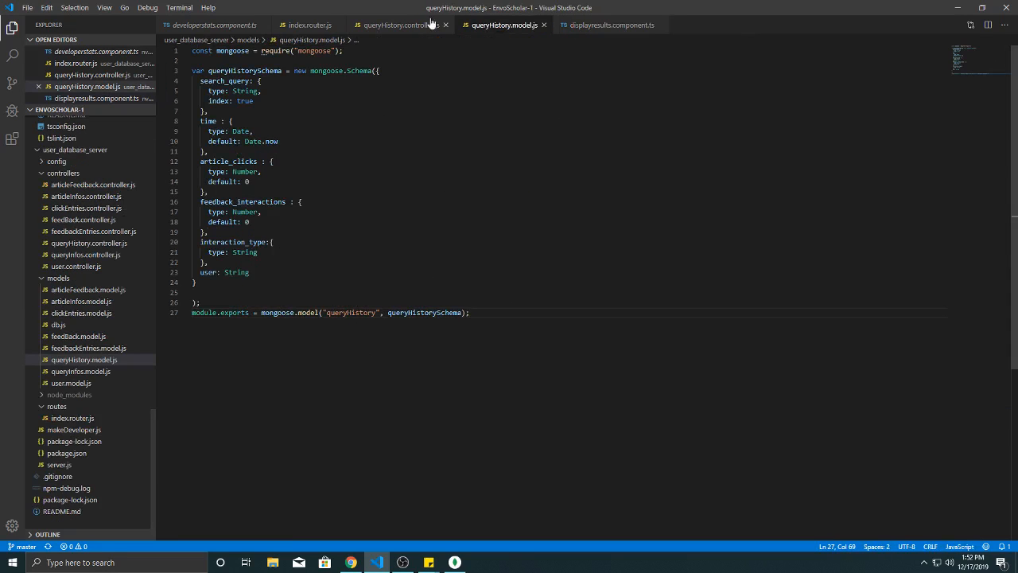
click(397, 25)
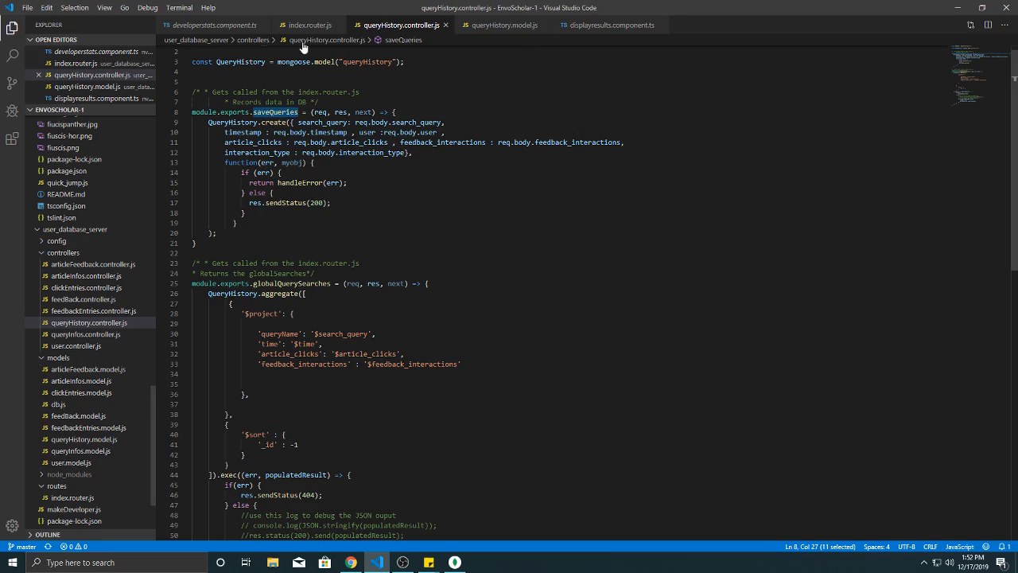
scroll(down, 3)
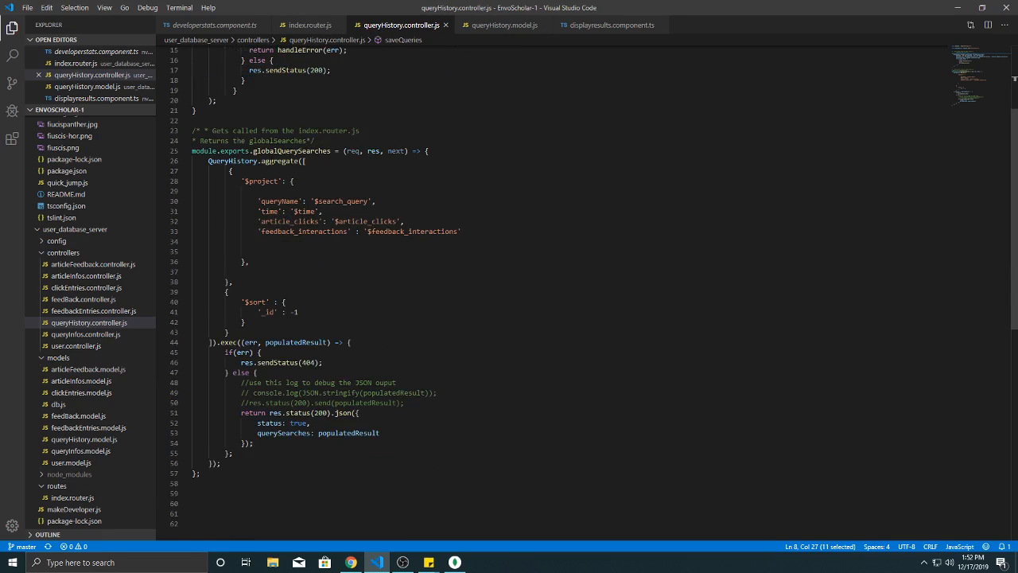
Highlight the $project aggregation stage, glance at the Article Information page, and return to the envo-scholar explorer tree.
click(255, 201)
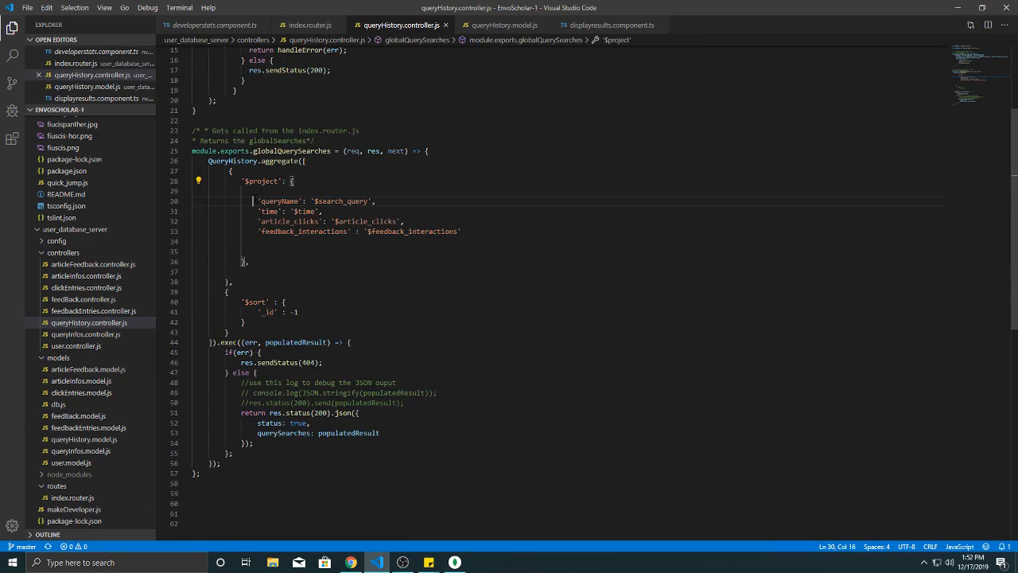
drag(251, 191, 300, 221)
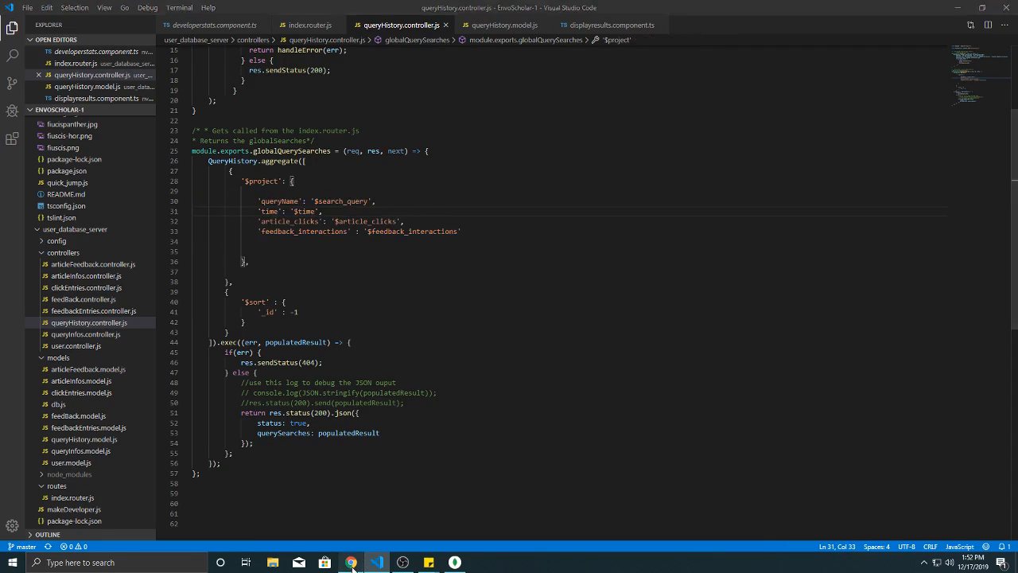
click(350, 563)
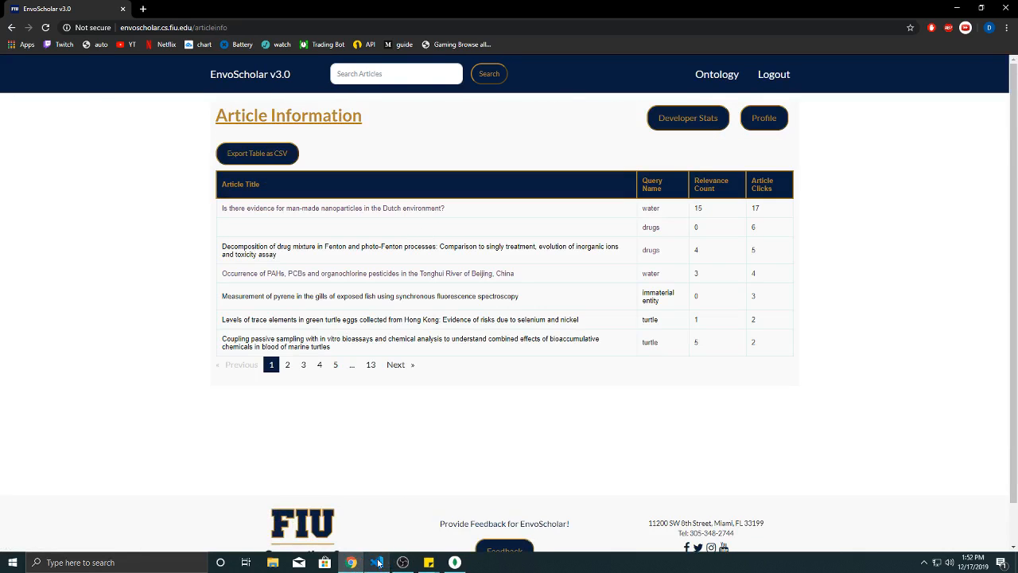
click(375, 563)
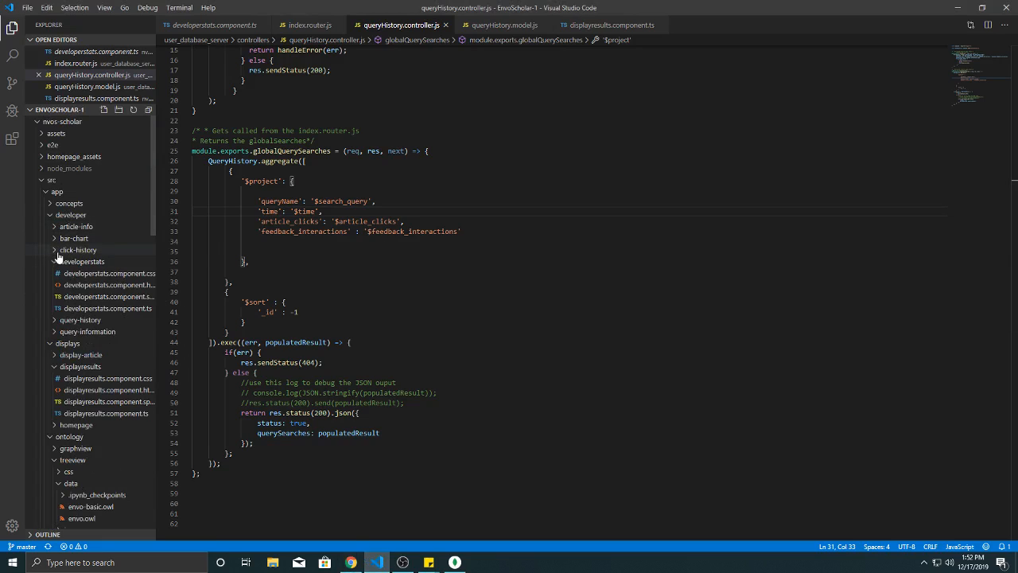
Collapse the developerstats folder so query-history and query-information show, then bring OBS forward.
click(82, 261)
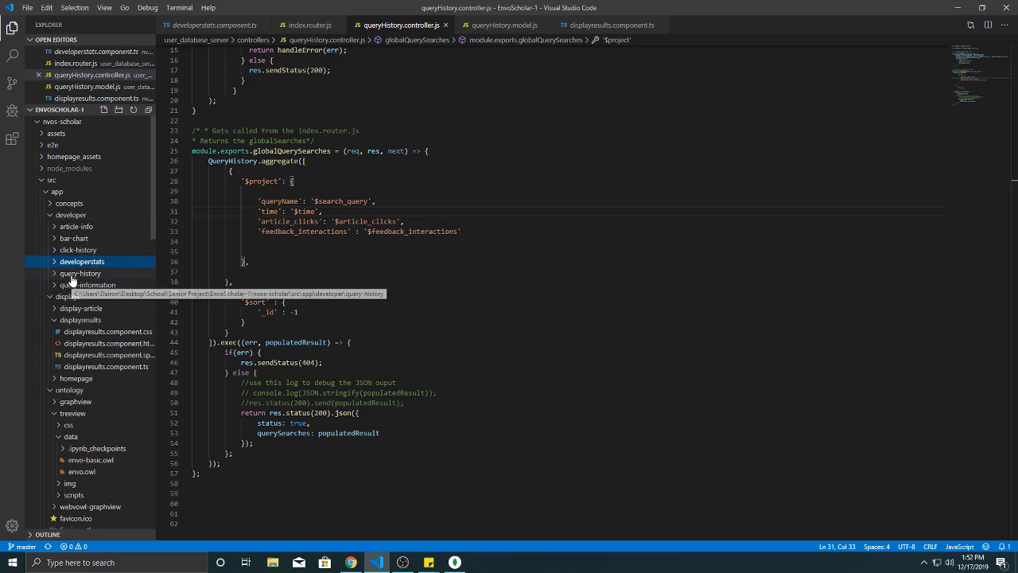
mouse_move(83, 261)
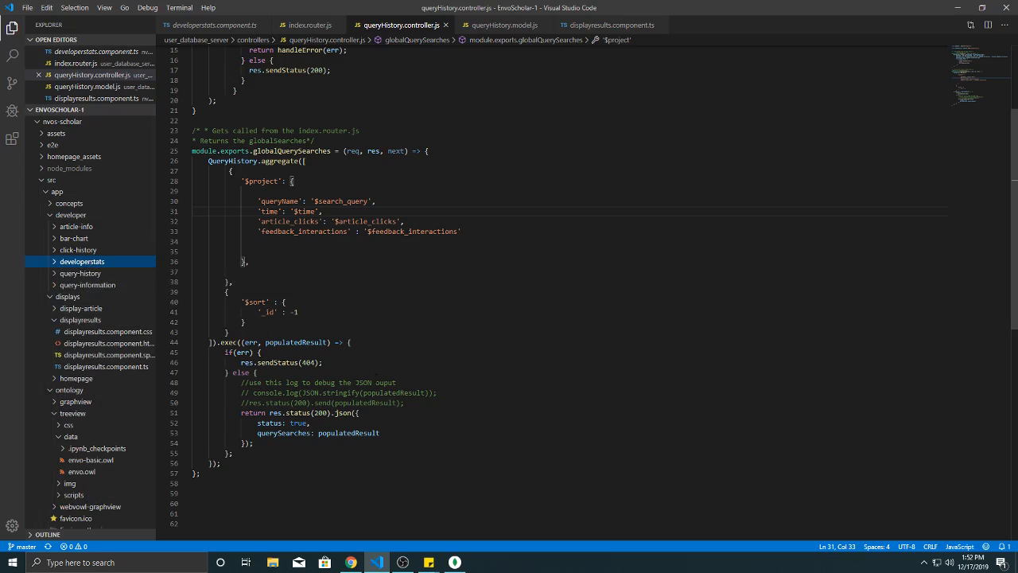
click(402, 563)
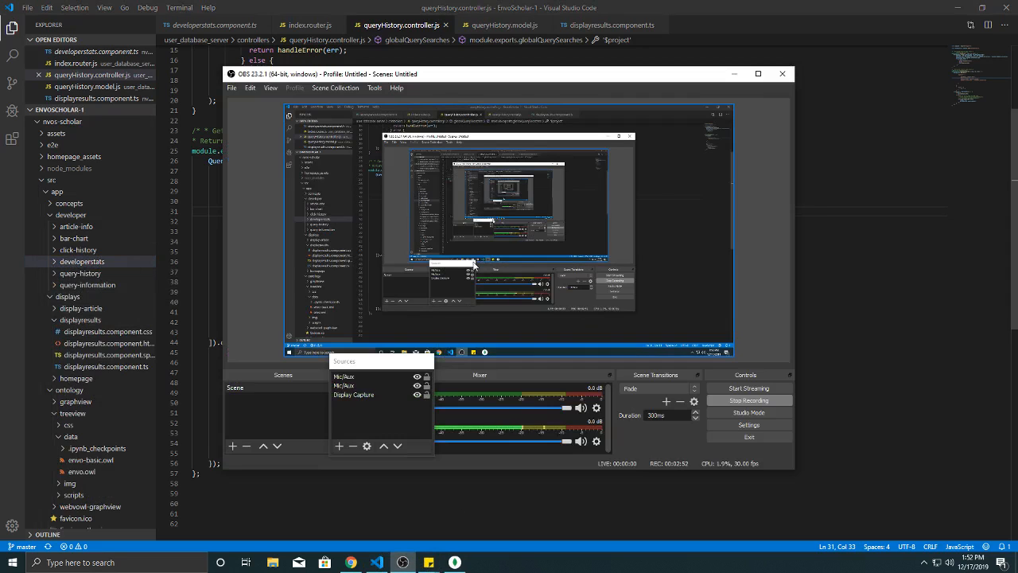